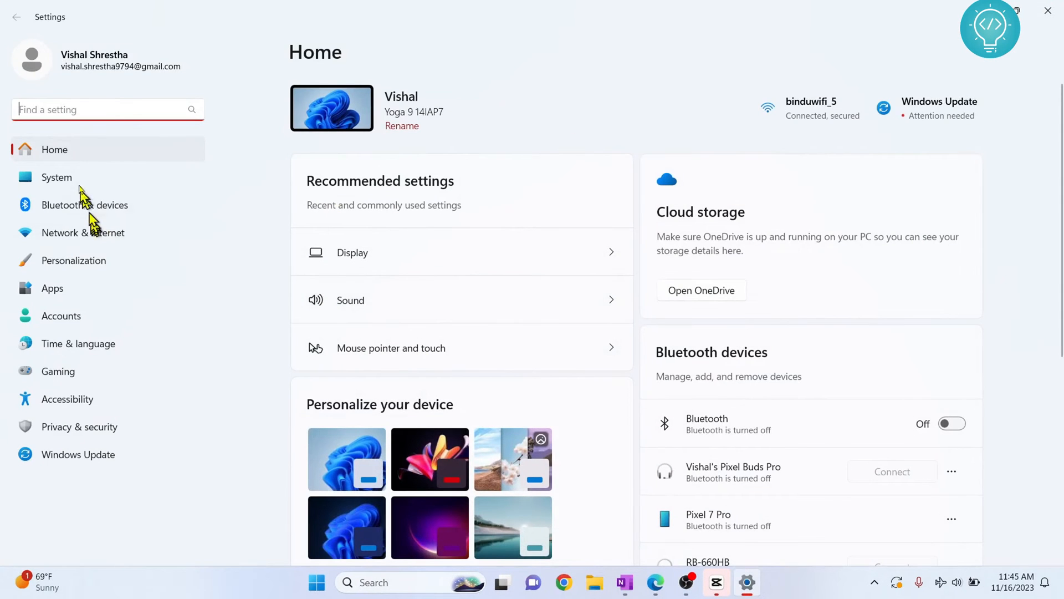
Open the System section of Settings to reach the About page.
{"action": "left_click", "coordinate": [57, 178]}
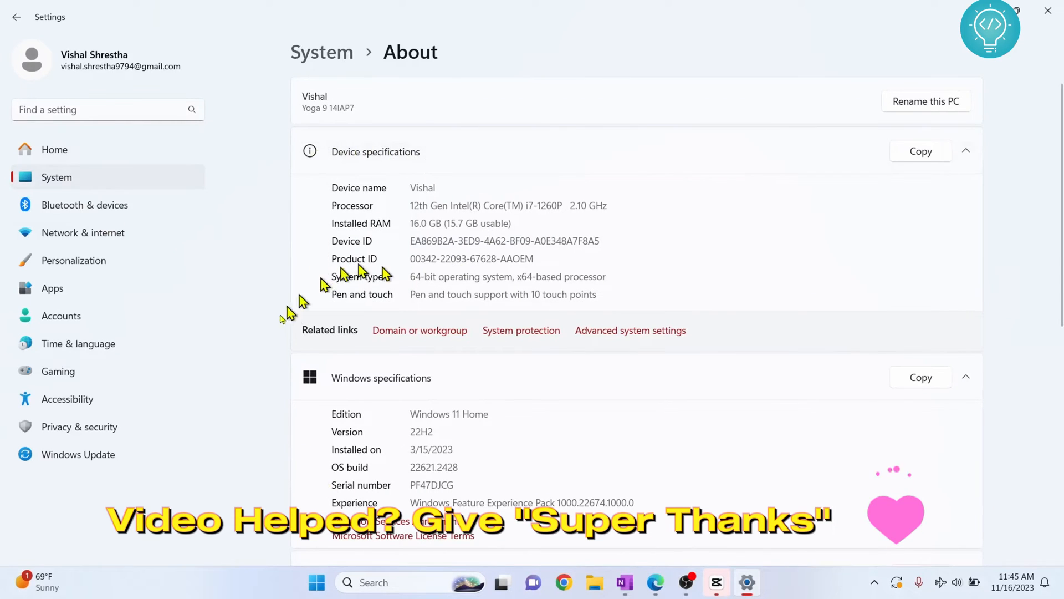
{"action": "mouse_move", "coordinate": [283, 273]}
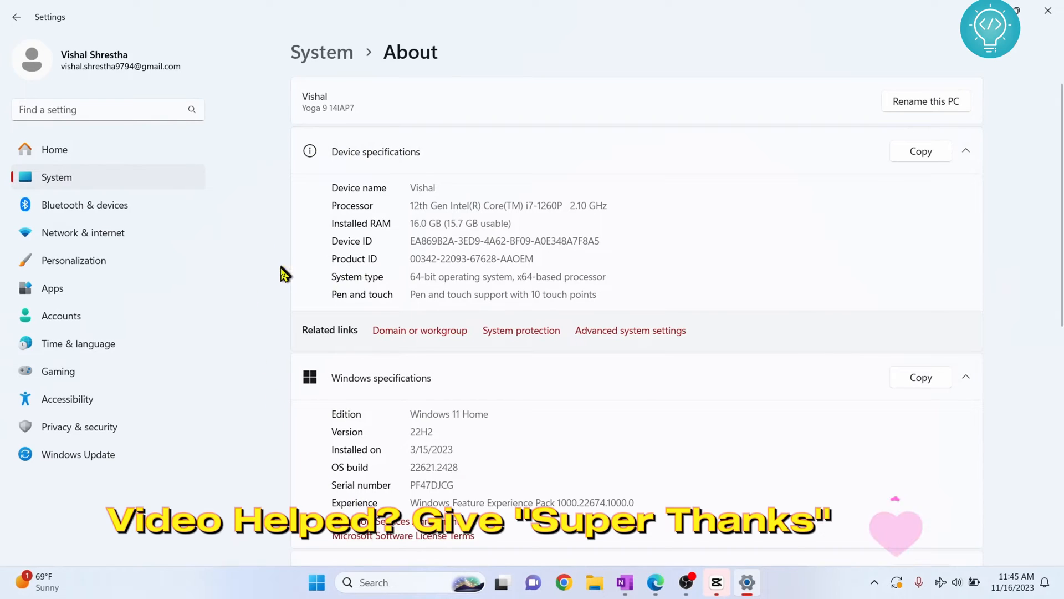
{"action": "scroll", "scroll_direction": "down", "scroll_amount": 3}
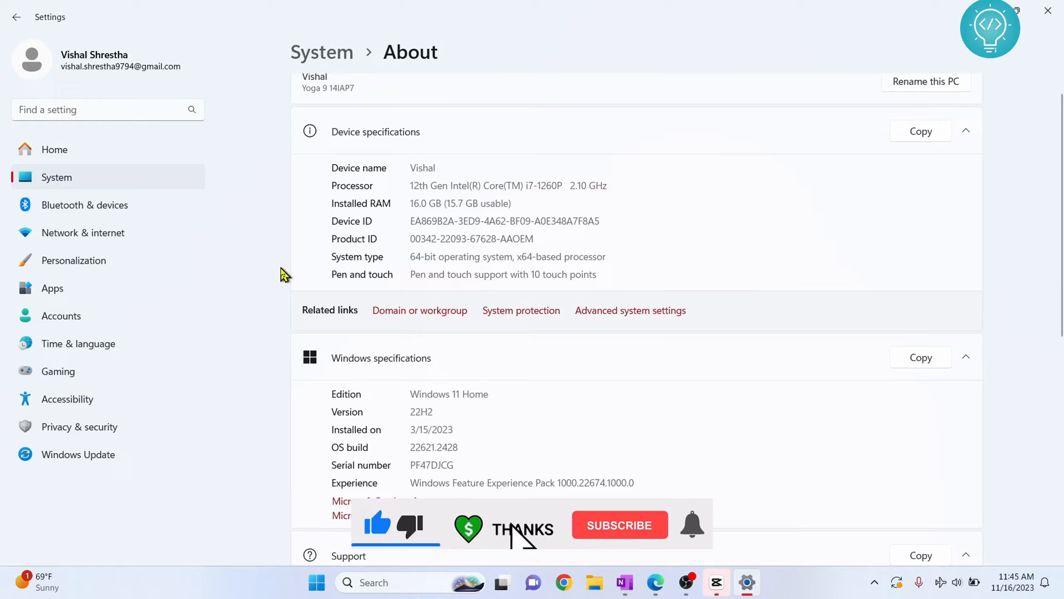
{"action": "left_click", "coordinate": [619, 523]}
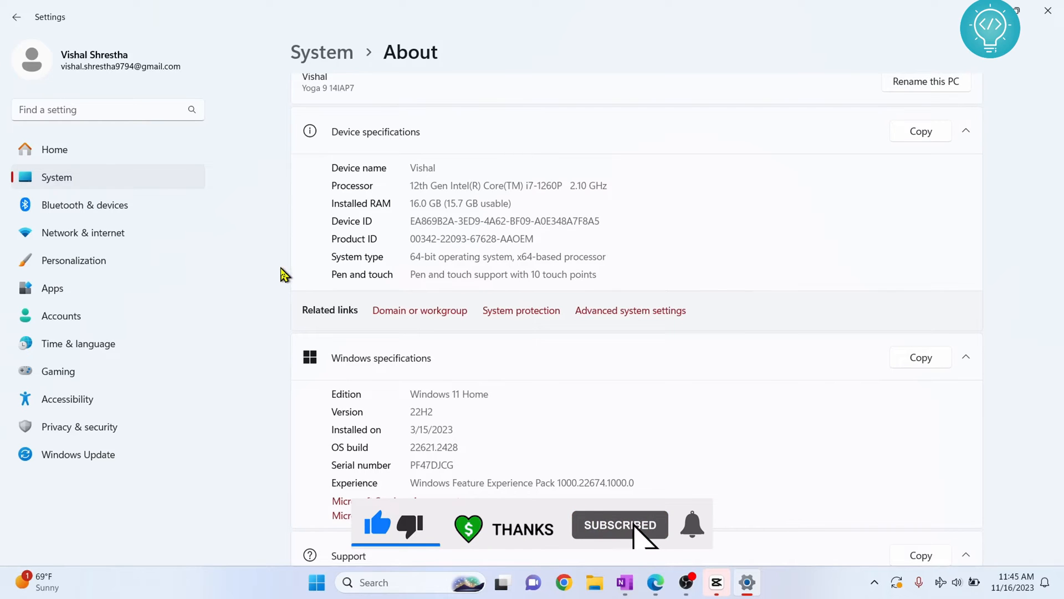
{"action": "type", "text": "m"}
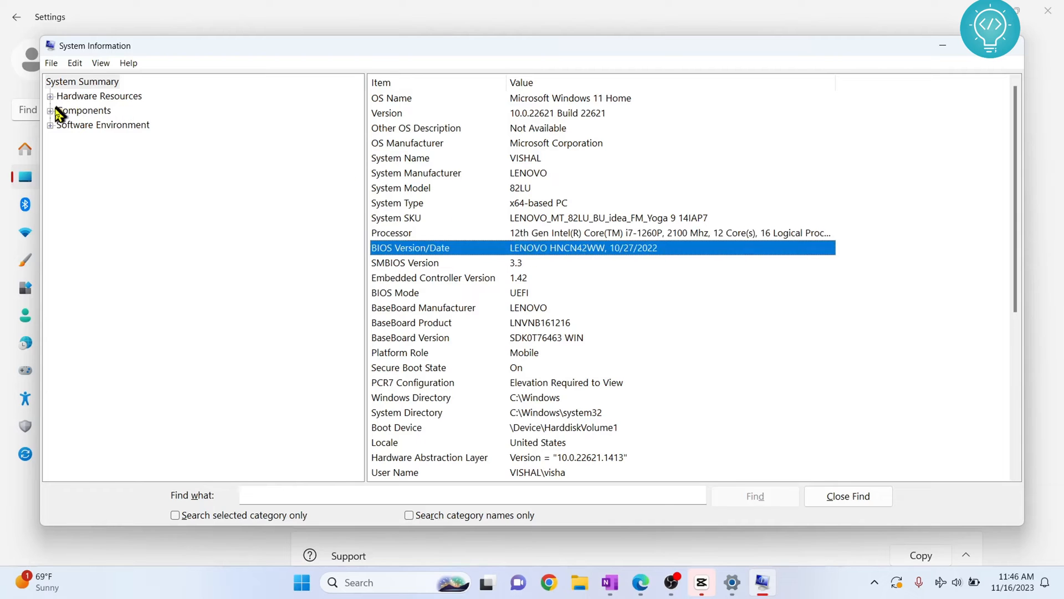
Expand Components, view the Display adapter details, then browse the Network category.
{"action": "left_click", "coordinate": [49, 110]}
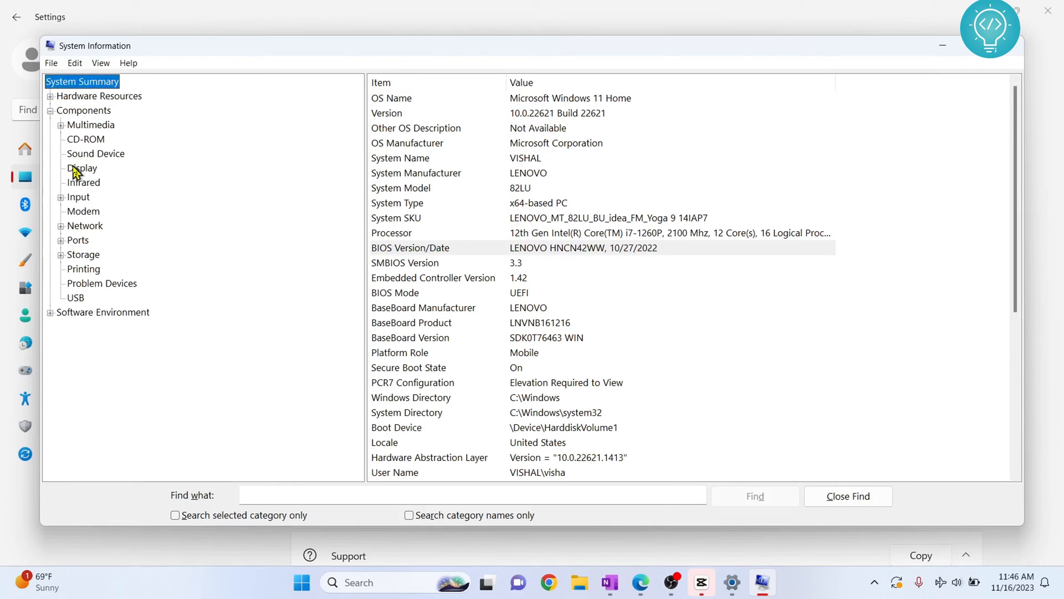
{"action": "left_click", "coordinate": [82, 168]}
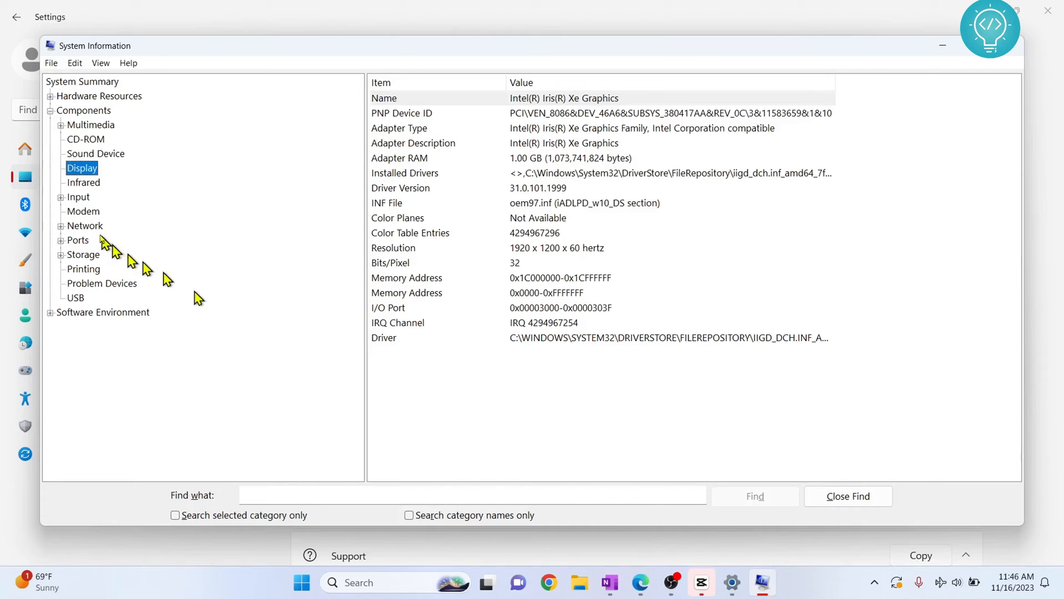
{"action": "left_click", "coordinate": [84, 225]}
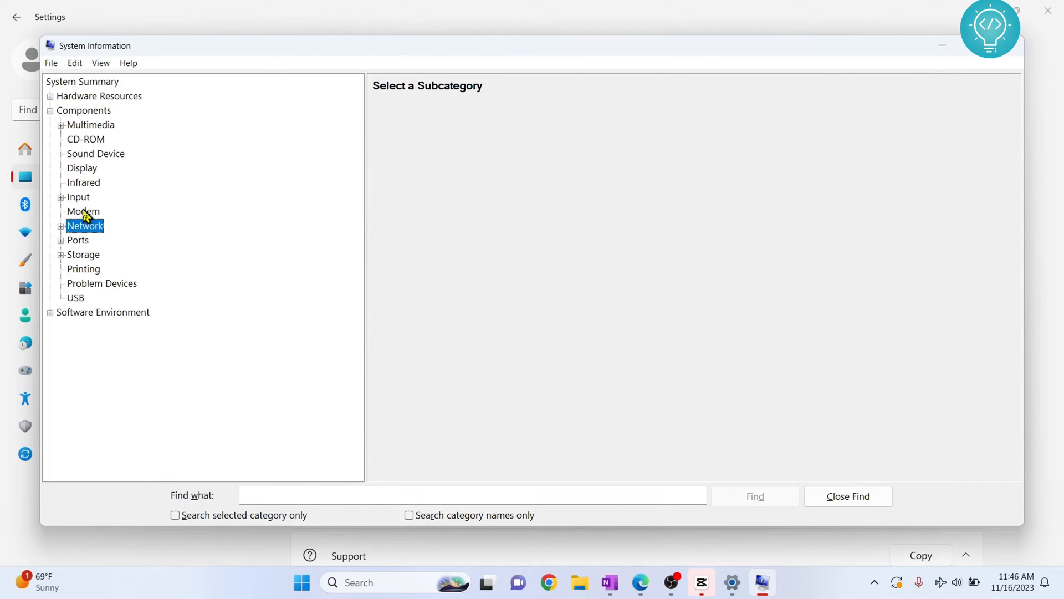
{"action": "left_click", "coordinate": [82, 211]}
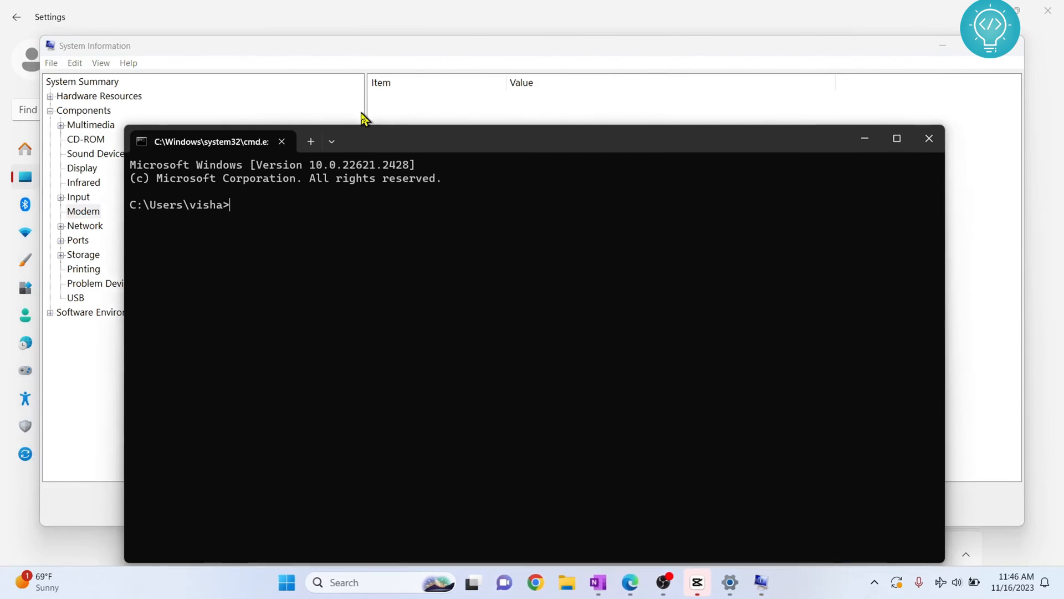
Maximize Command Prompt, run systeminfo, and select the OS Build Type to Processor(s) lines.
{"action": "left_click", "coordinate": [895, 138]}
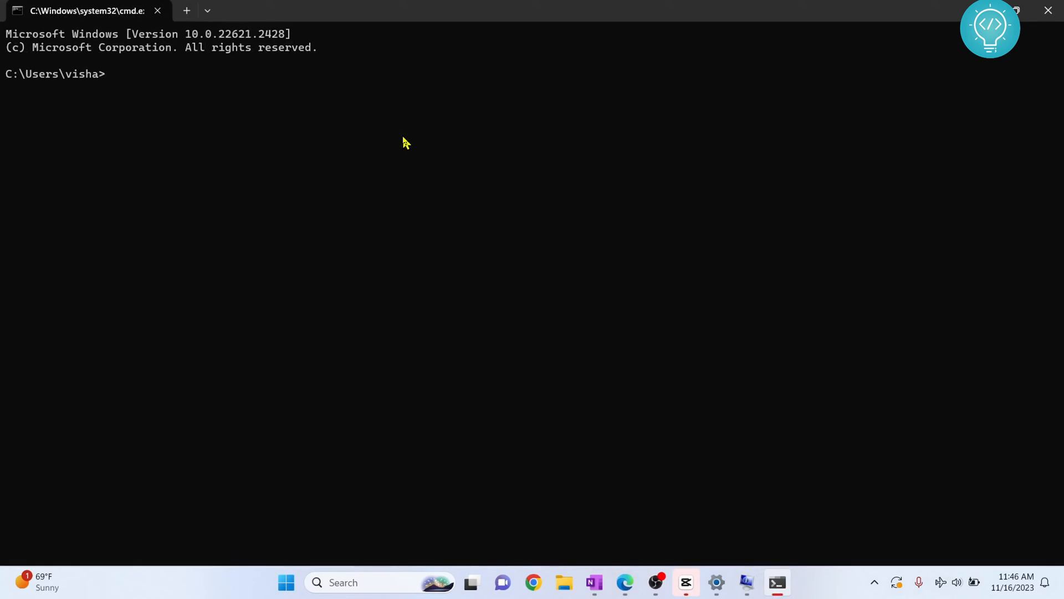
{"action": "type", "text": "systeminfo"}
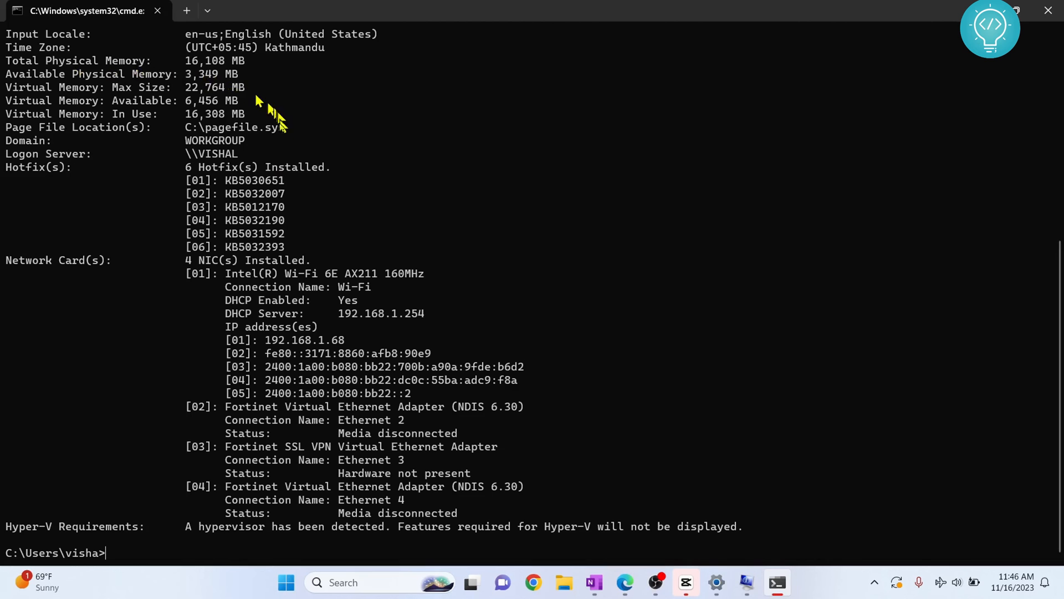
{"action": "type", "text": "systeminfo"}
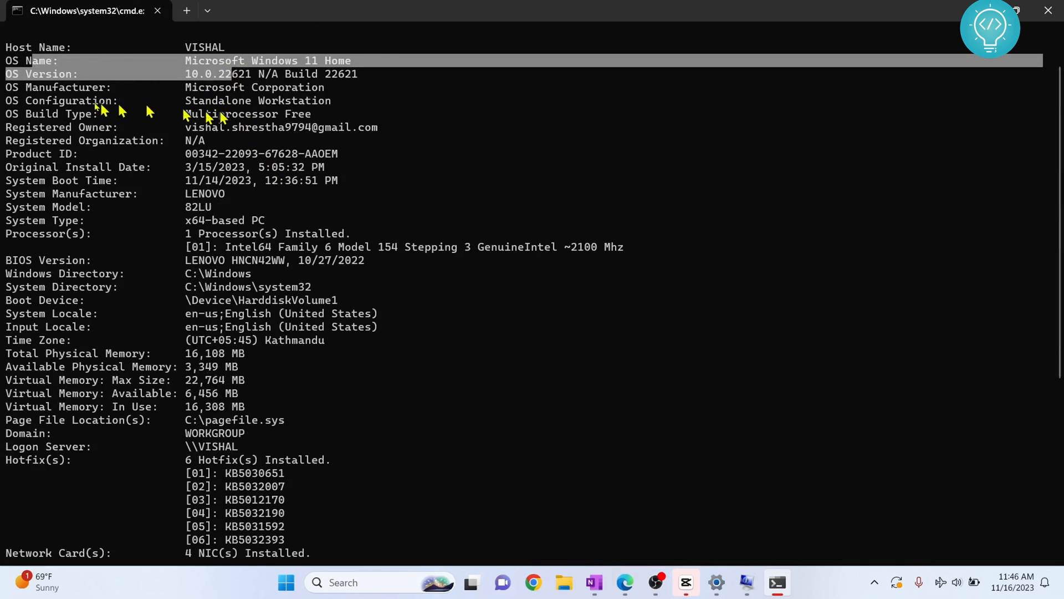
{"action": "left_click_drag", "start_coordinate": [88, 113], "coordinate": [281, 233]}
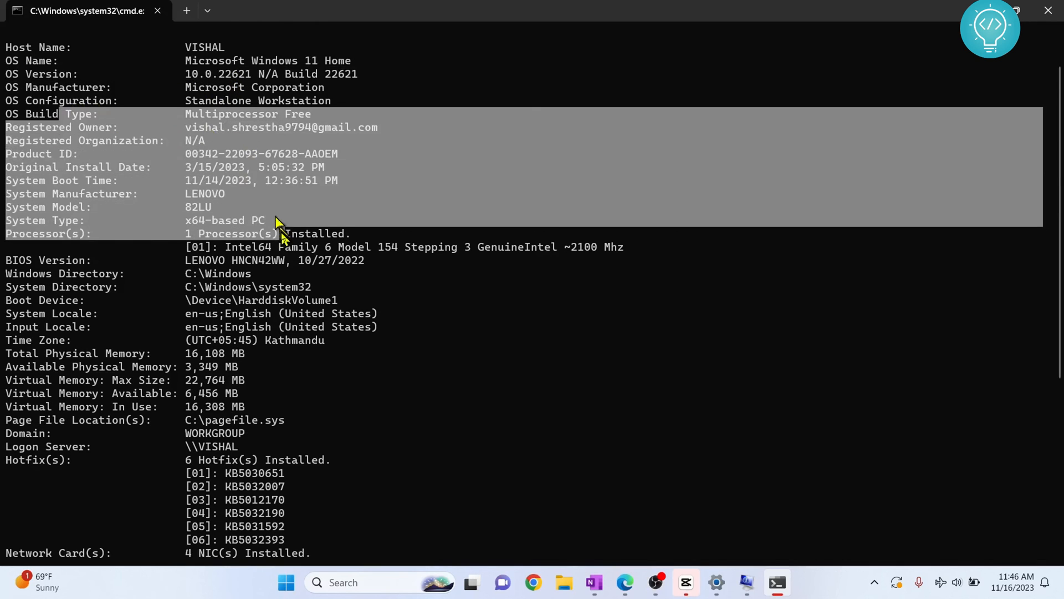